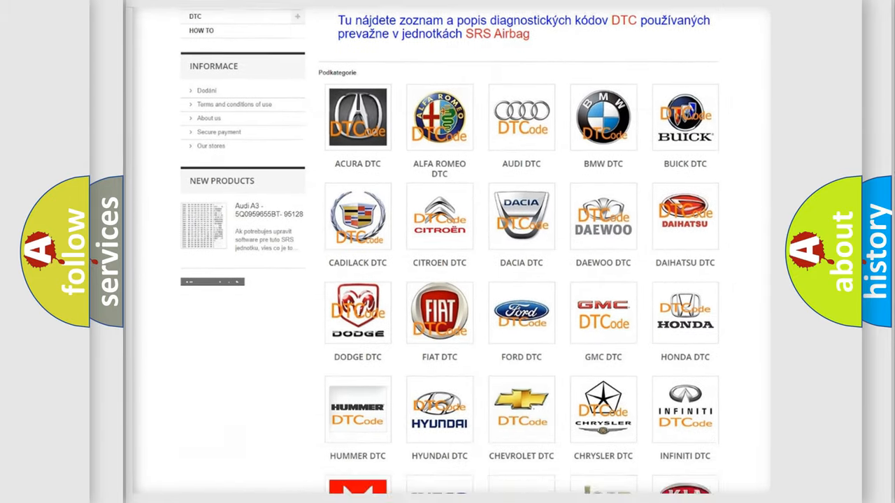
pyautogui.scroll(-3)
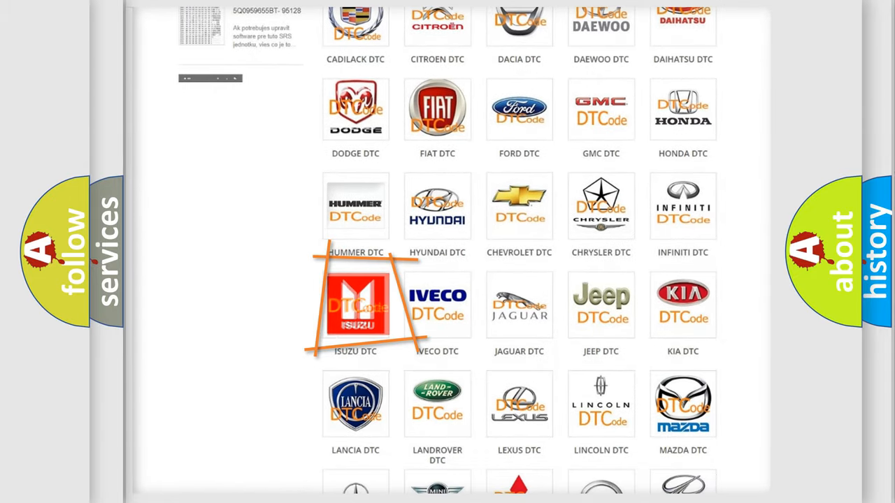